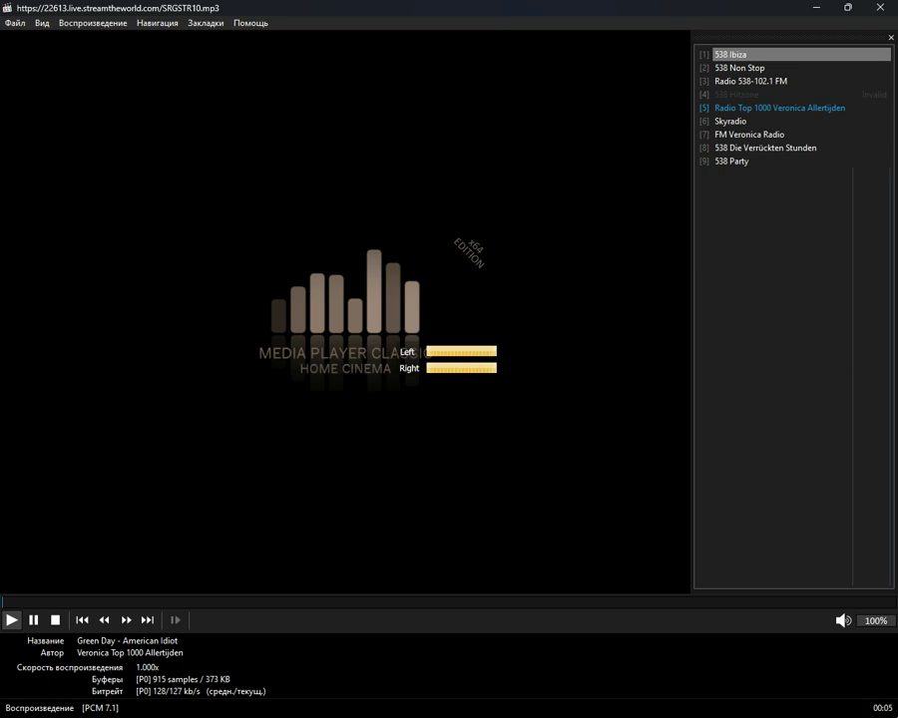
Advance the playlist from item 5 (Veronica Allertijden) to item 6, Skyradio
{"action": "left_click", "coordinate": [730, 120]}
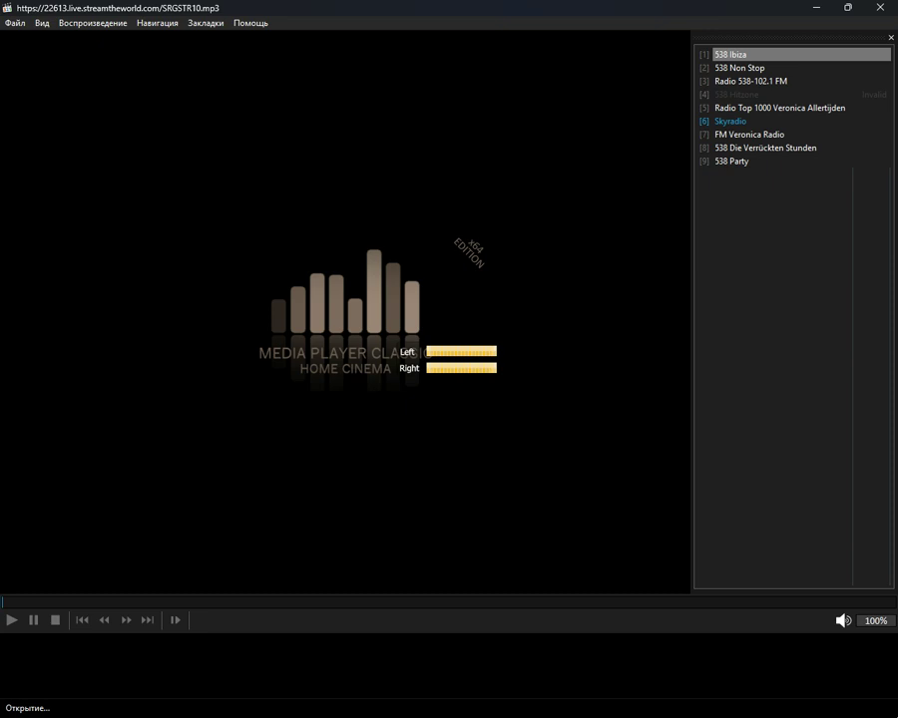
Play the Skyradio playlist entry so its Sky Radio stream details load
{"action": "double_click", "coordinate": [730, 121]}
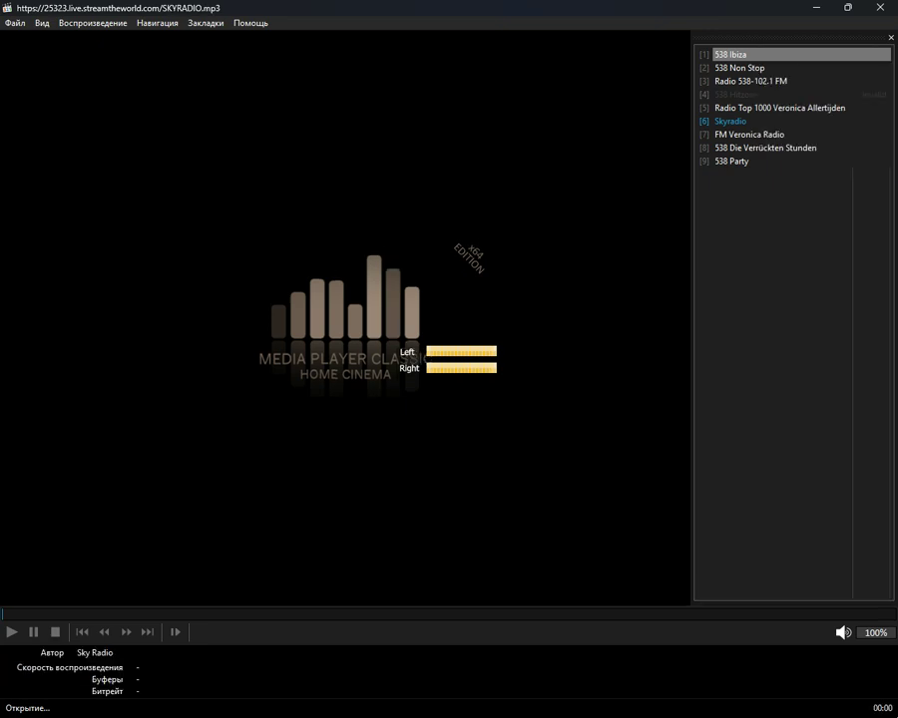